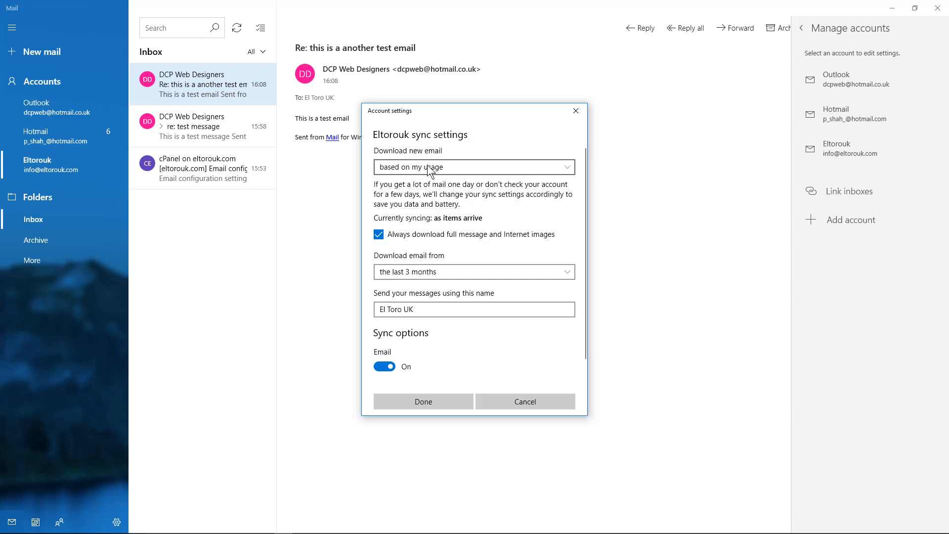
- Choose how often new email is downloaded in the Eltorouk sync settings
click(473, 167)
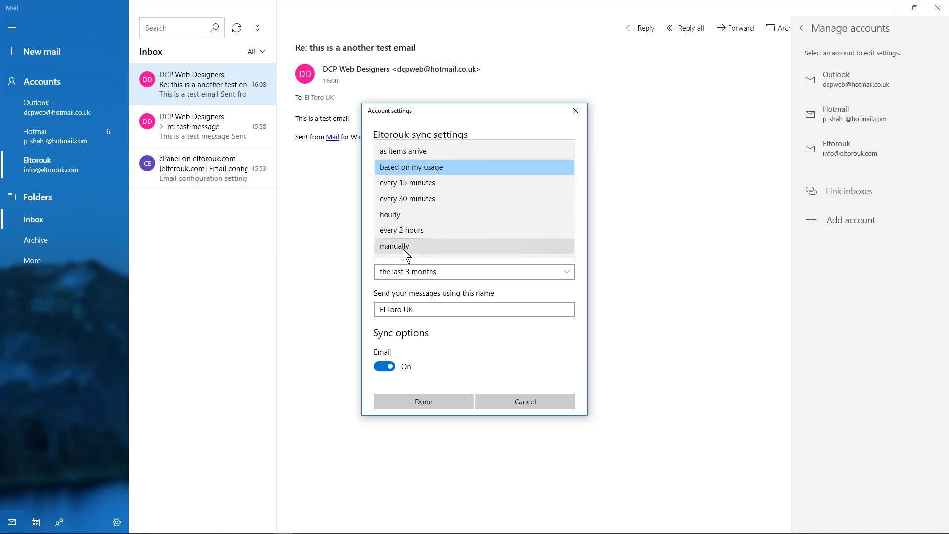
click(524, 402)
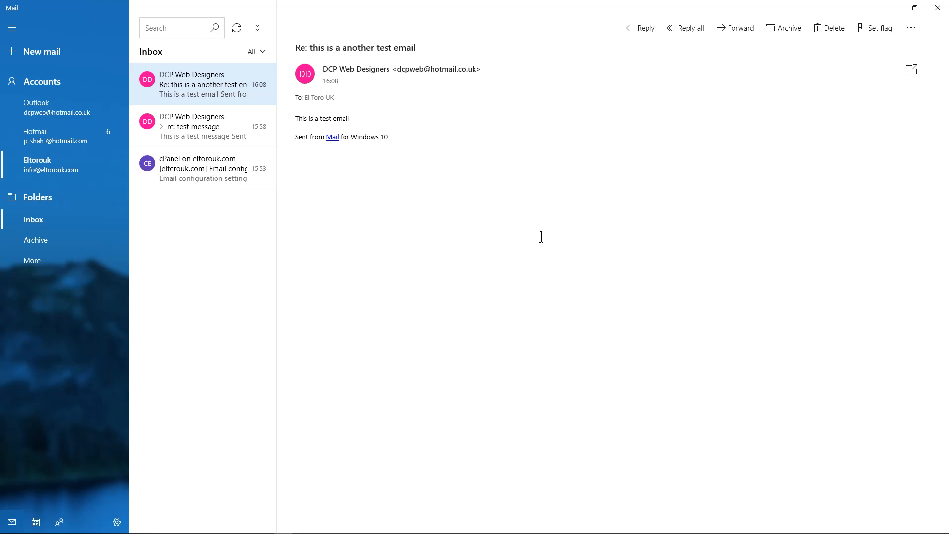